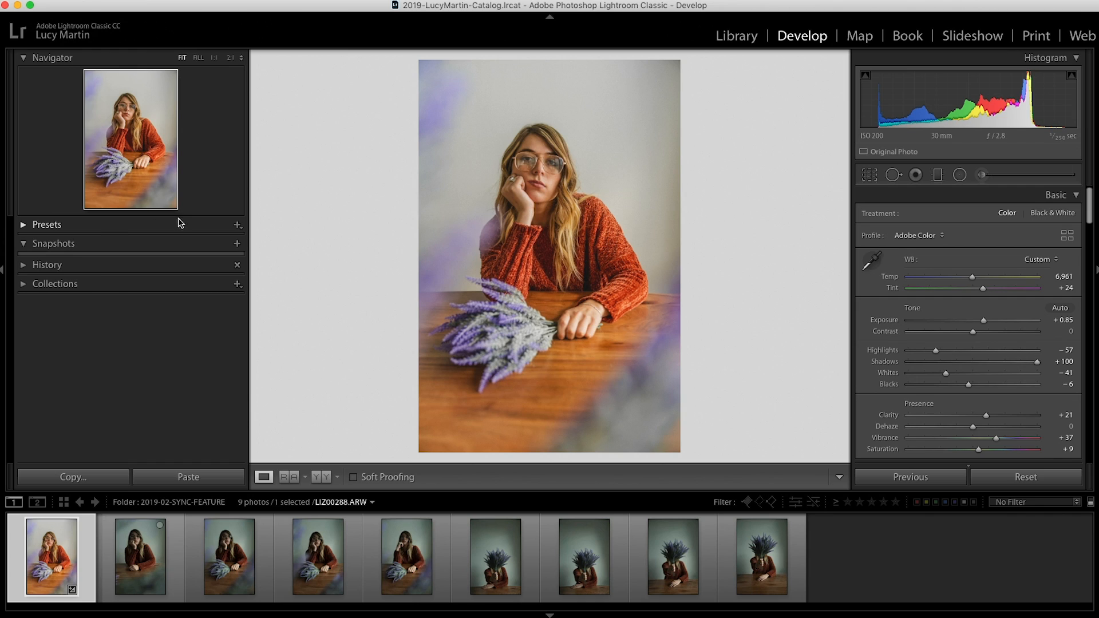
Save the lavender portrait's current edits as a user preset named 'cool new preset'.
left_click(238, 225)
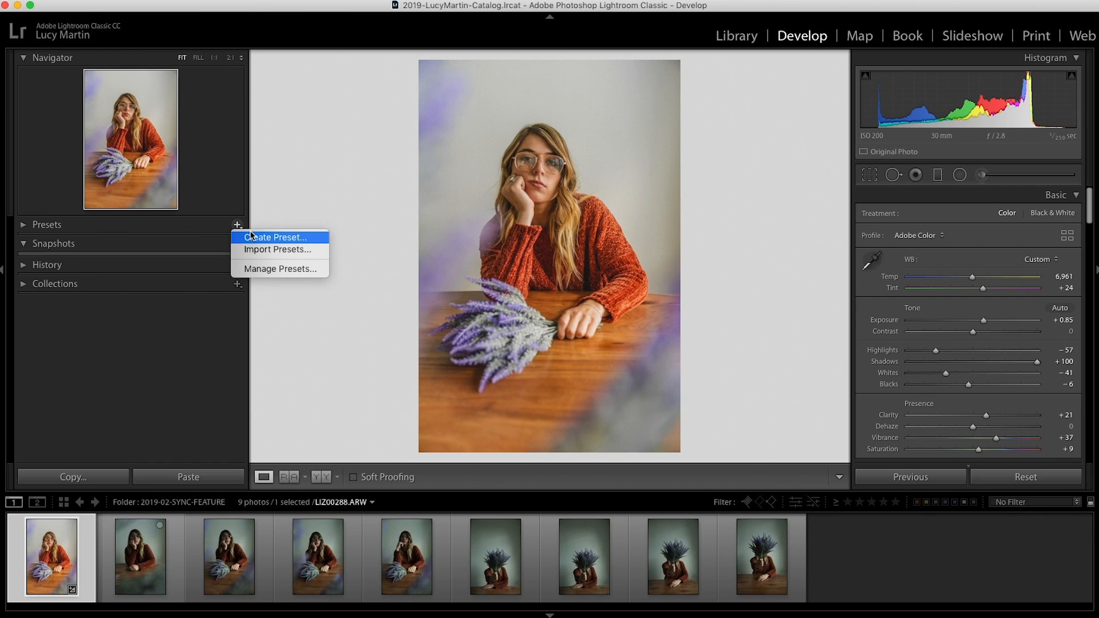
left_click(274, 237)
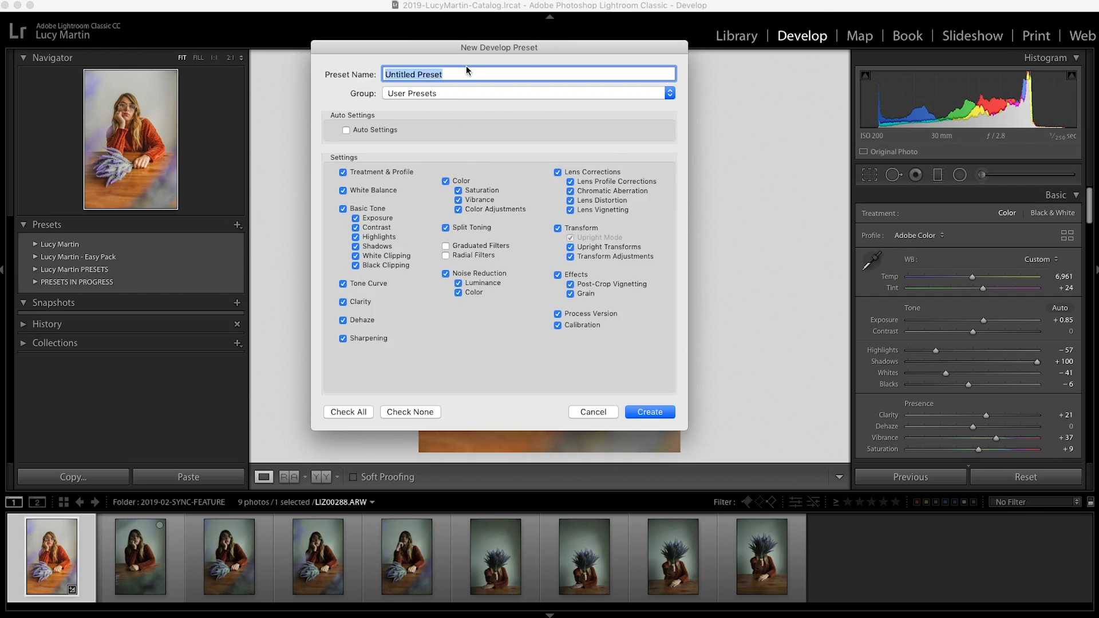
type("cool new prese")
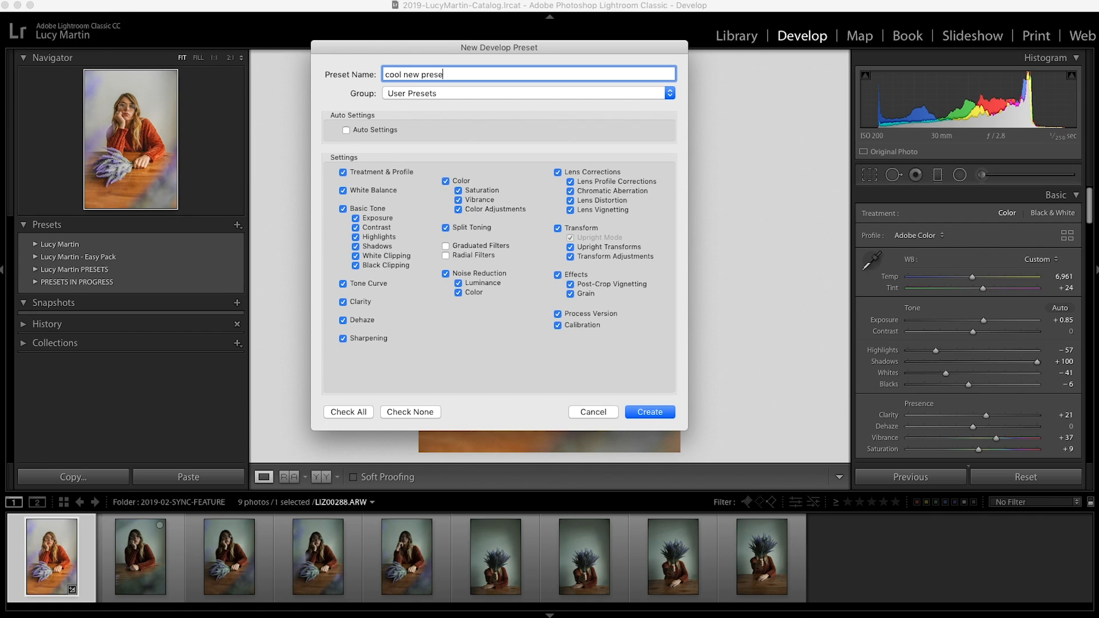
left_click(648, 412)
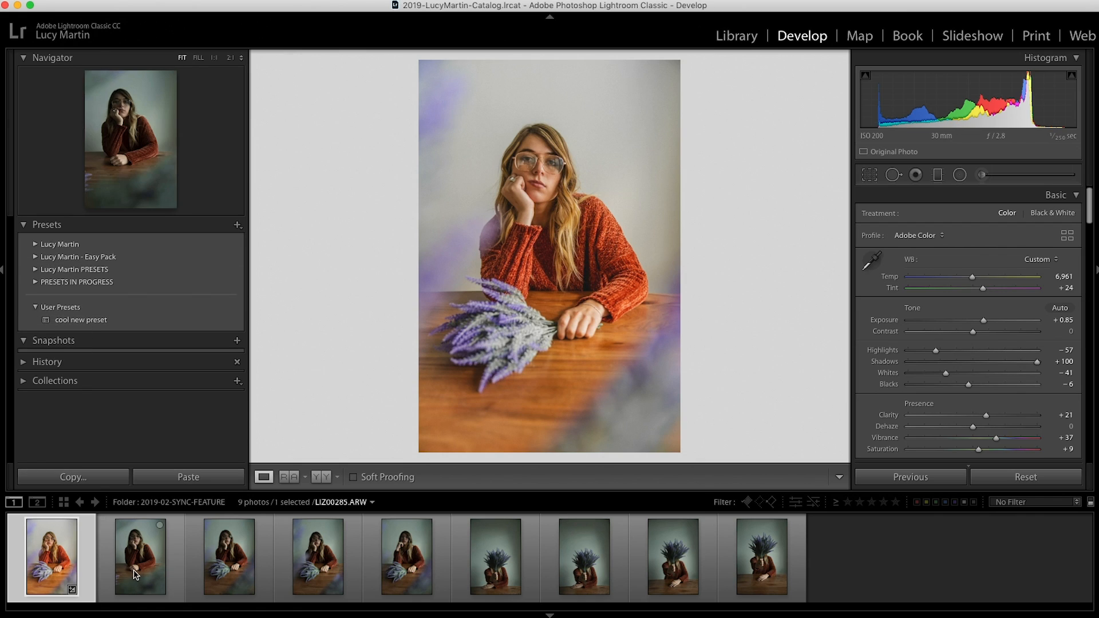
Select the second portrait in the filmstrip and apply 'cool new preset' from User Presets.
left_click(140, 555)
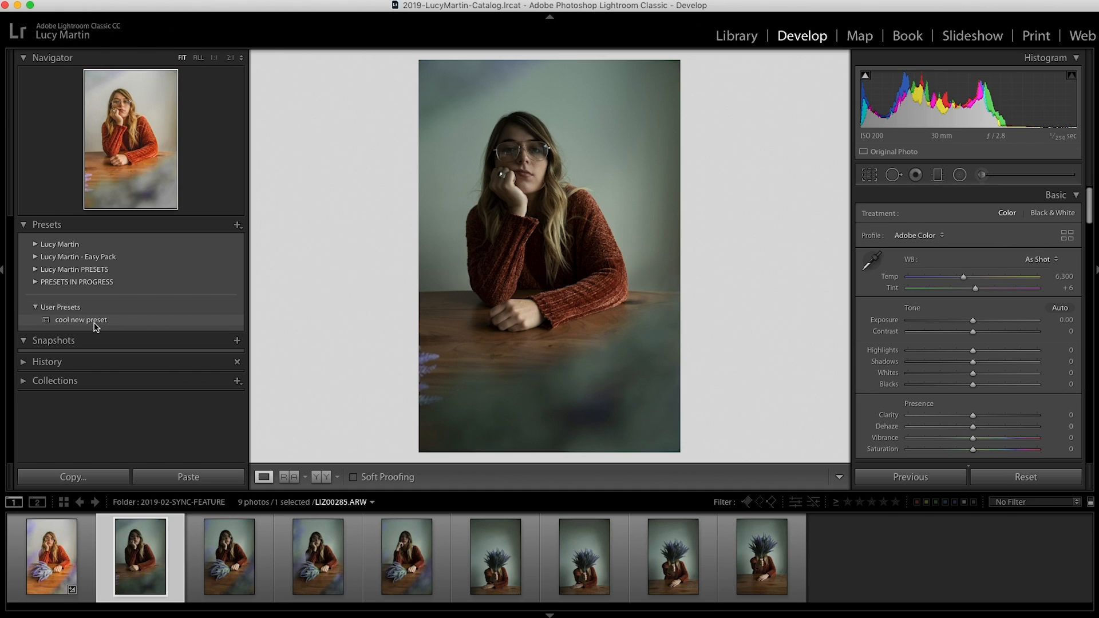
left_click(80, 320)
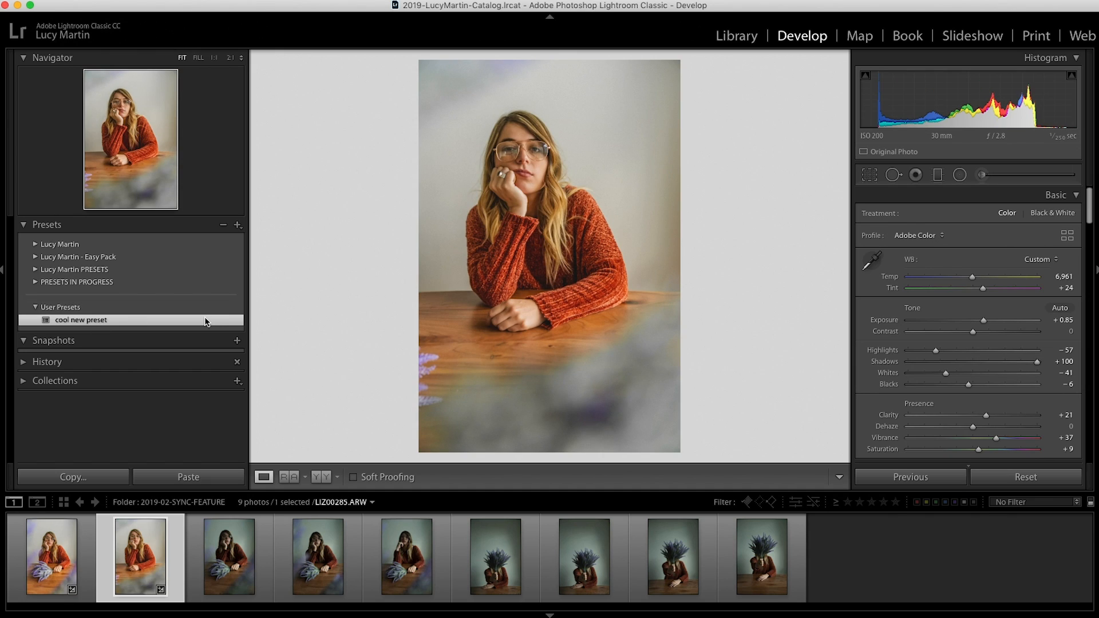
mouse_move(205, 322)
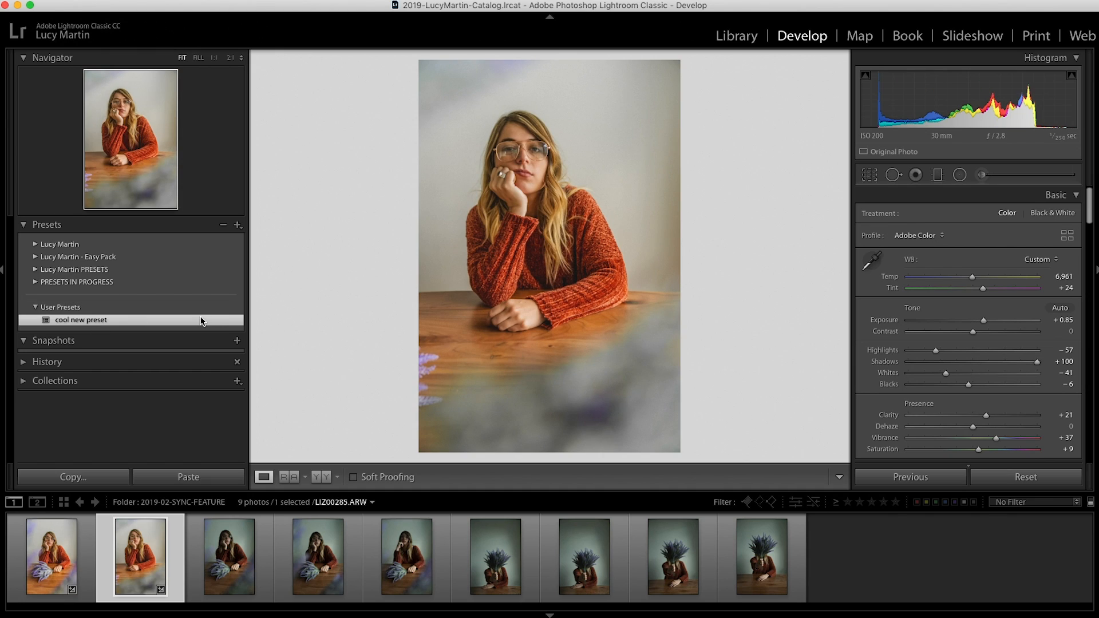